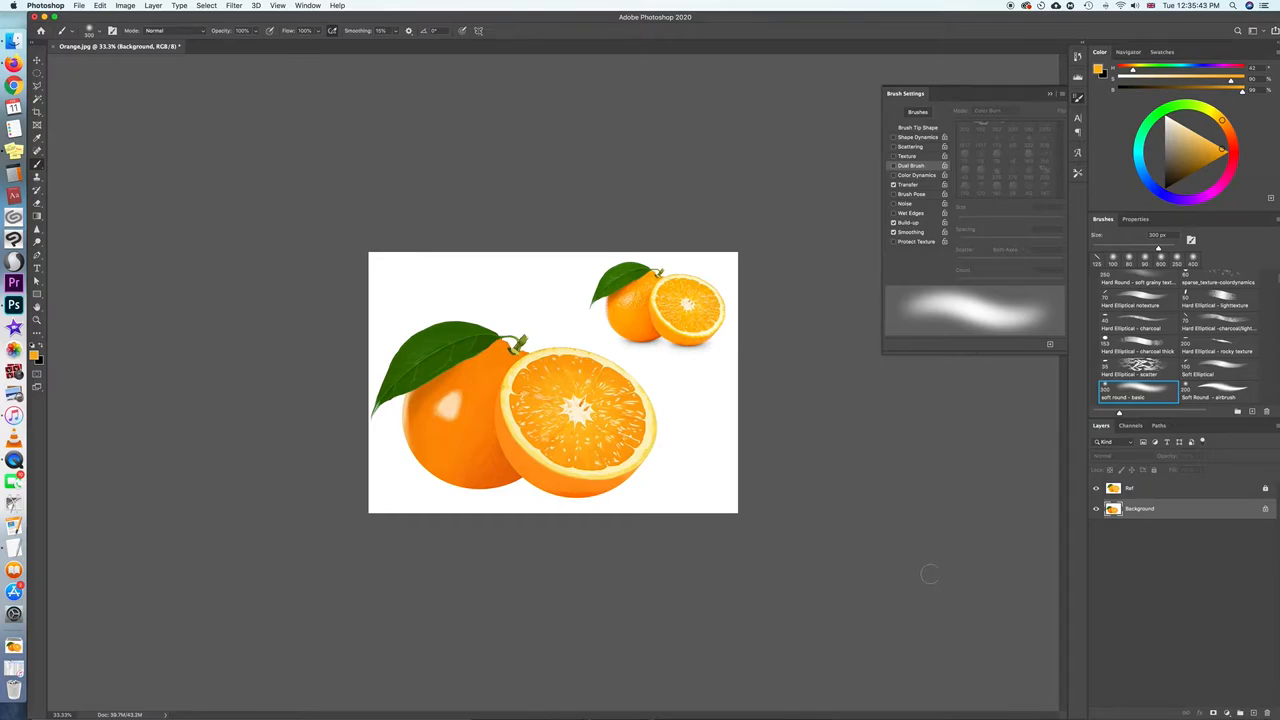
mouse_move(920, 590)
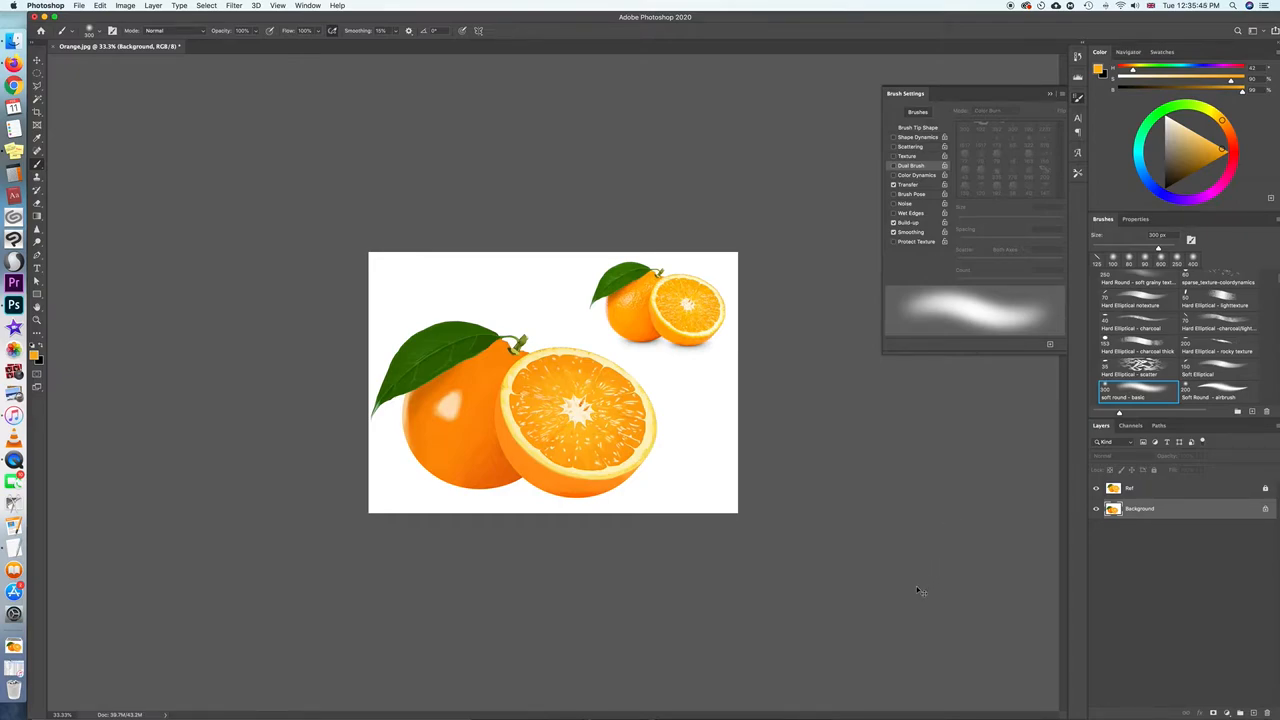
mouse_move(931, 558)
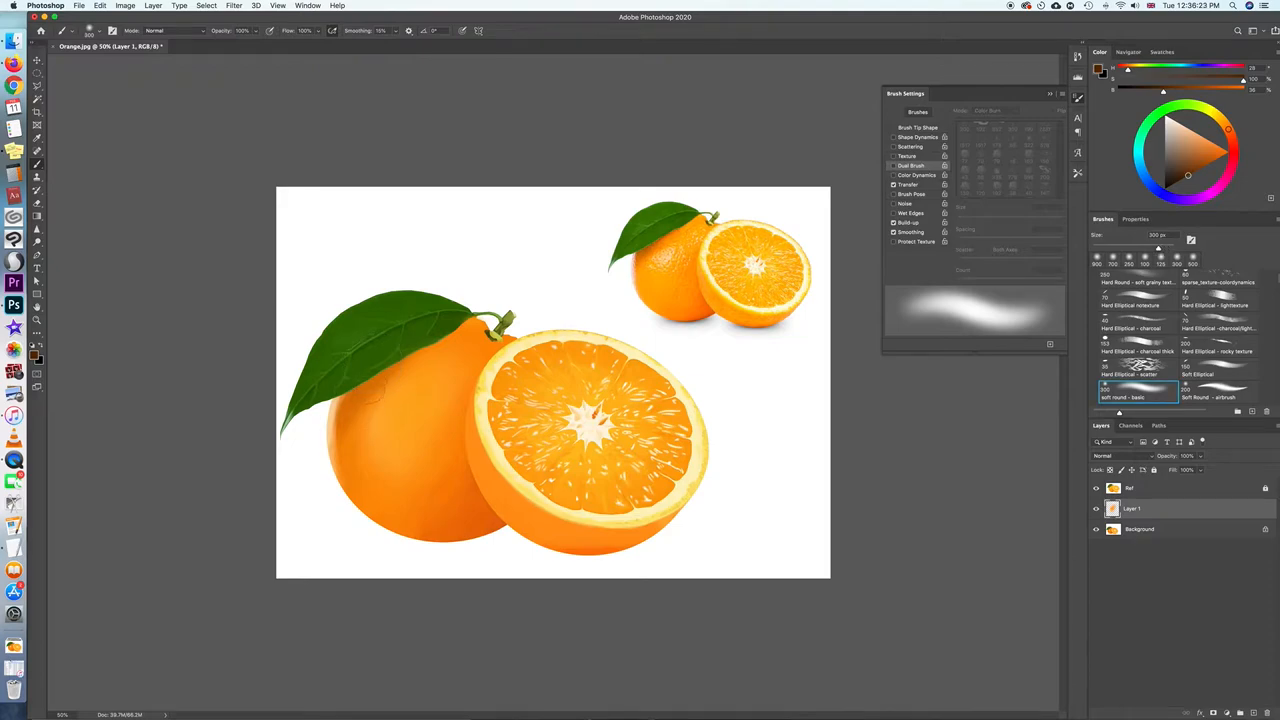
click(1155, 247)
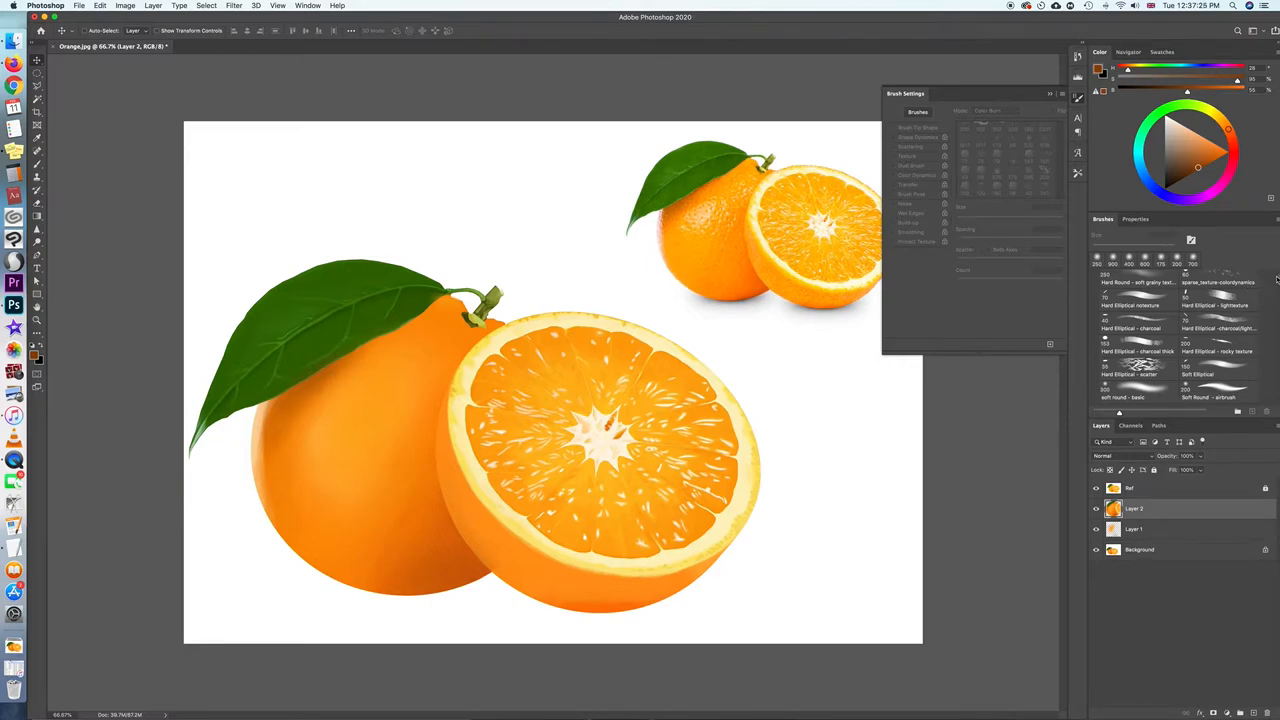
- Scroll the Brushes panel and select the Soft Round-speckle_texture brush
scroll(down, 3)
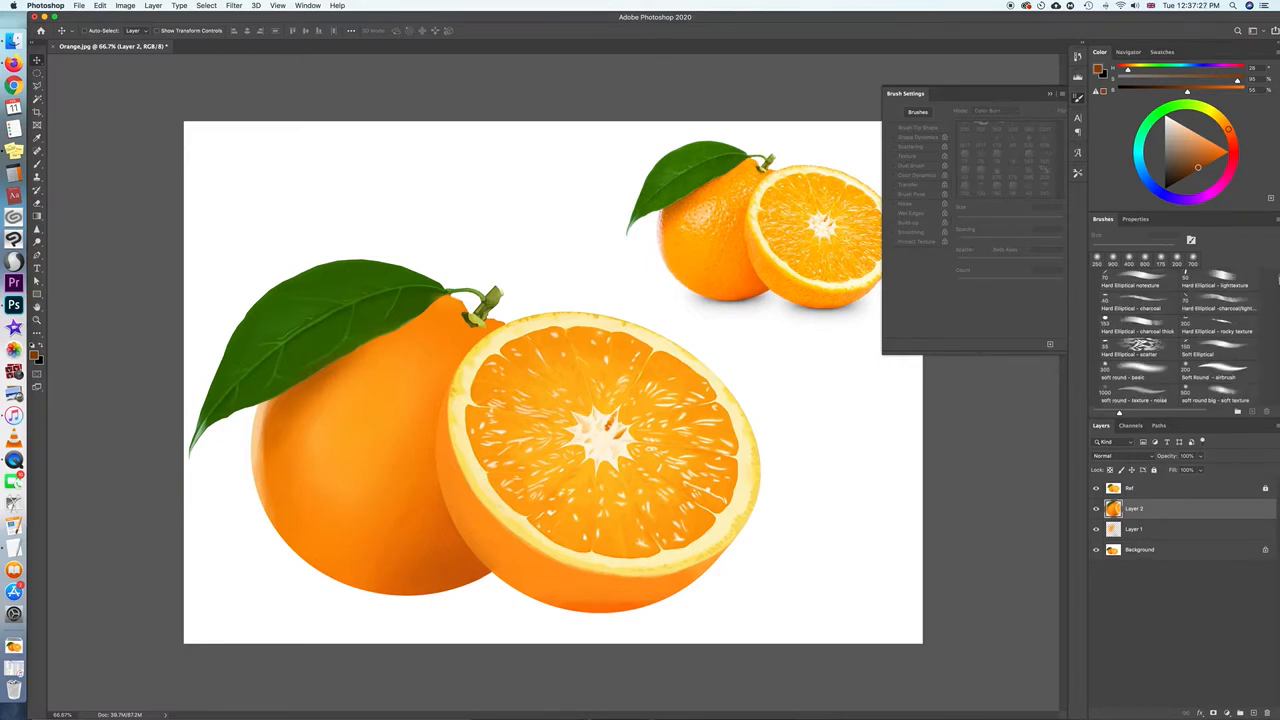
scroll(down, 3)
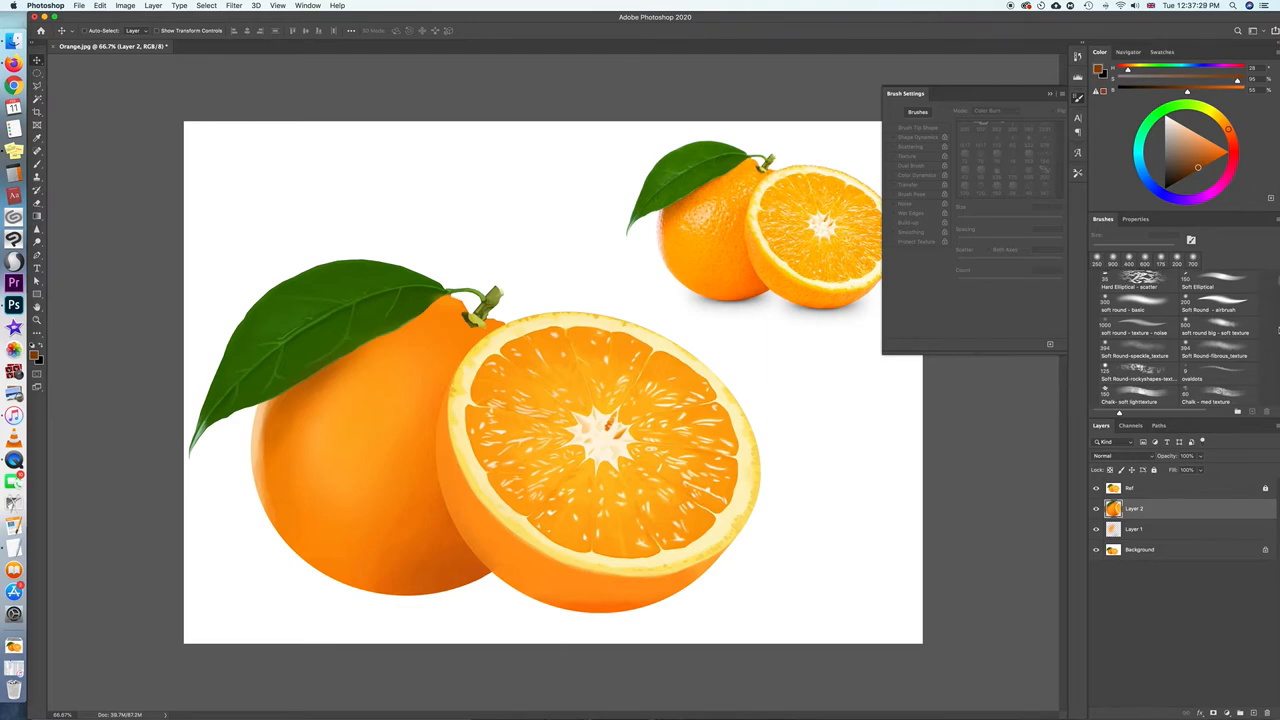
mouse_move(1233, 317)
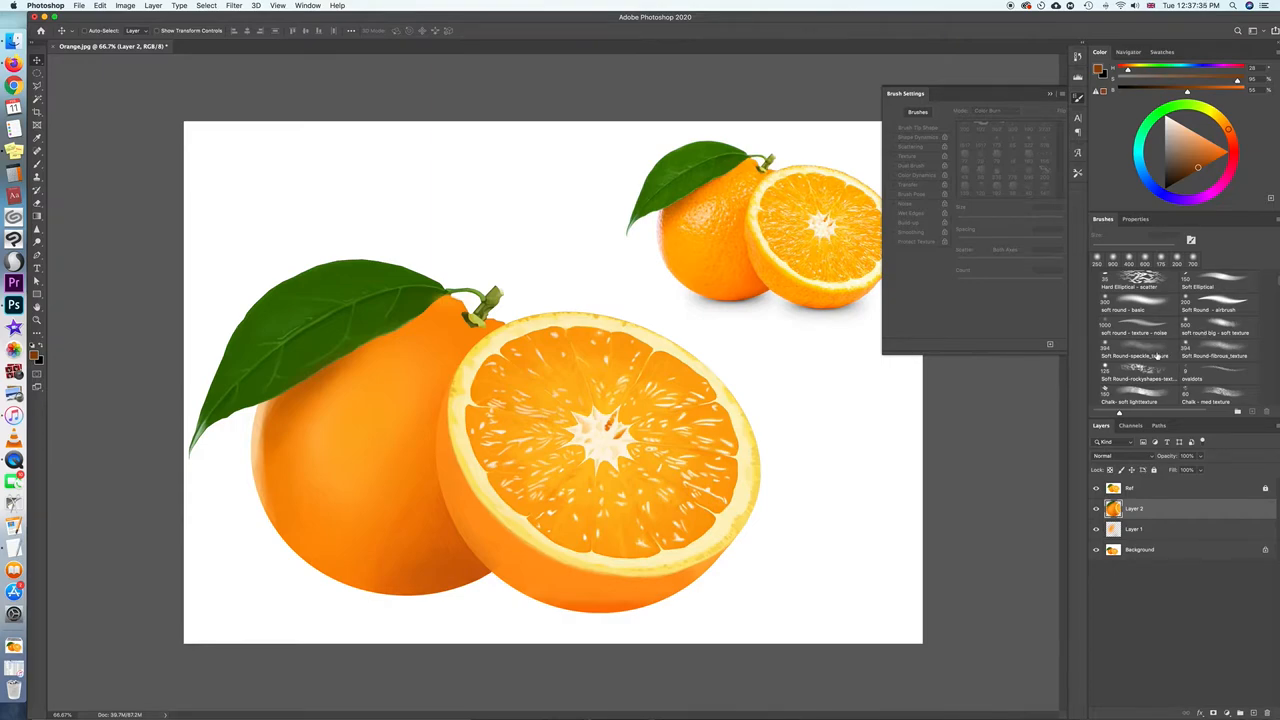
click(1218, 332)
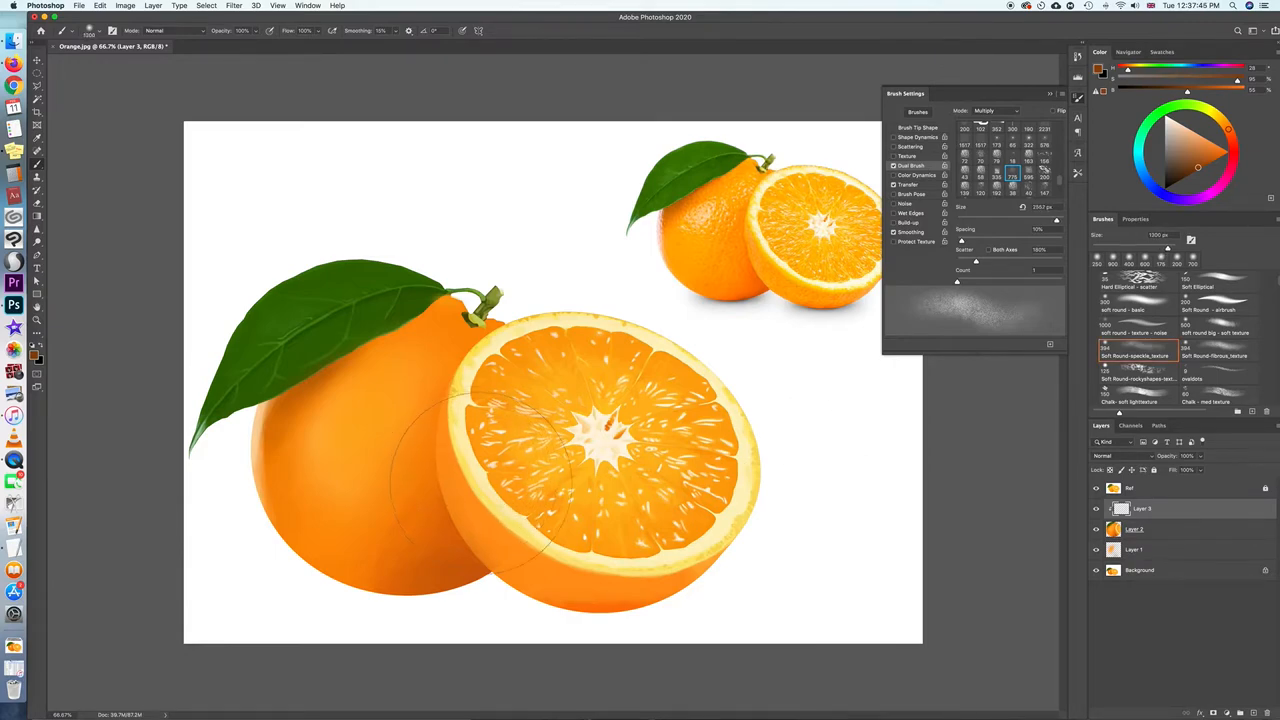
- Speckle the orange peel on clipped Layer 3 with the texture brush
click(1115, 455)
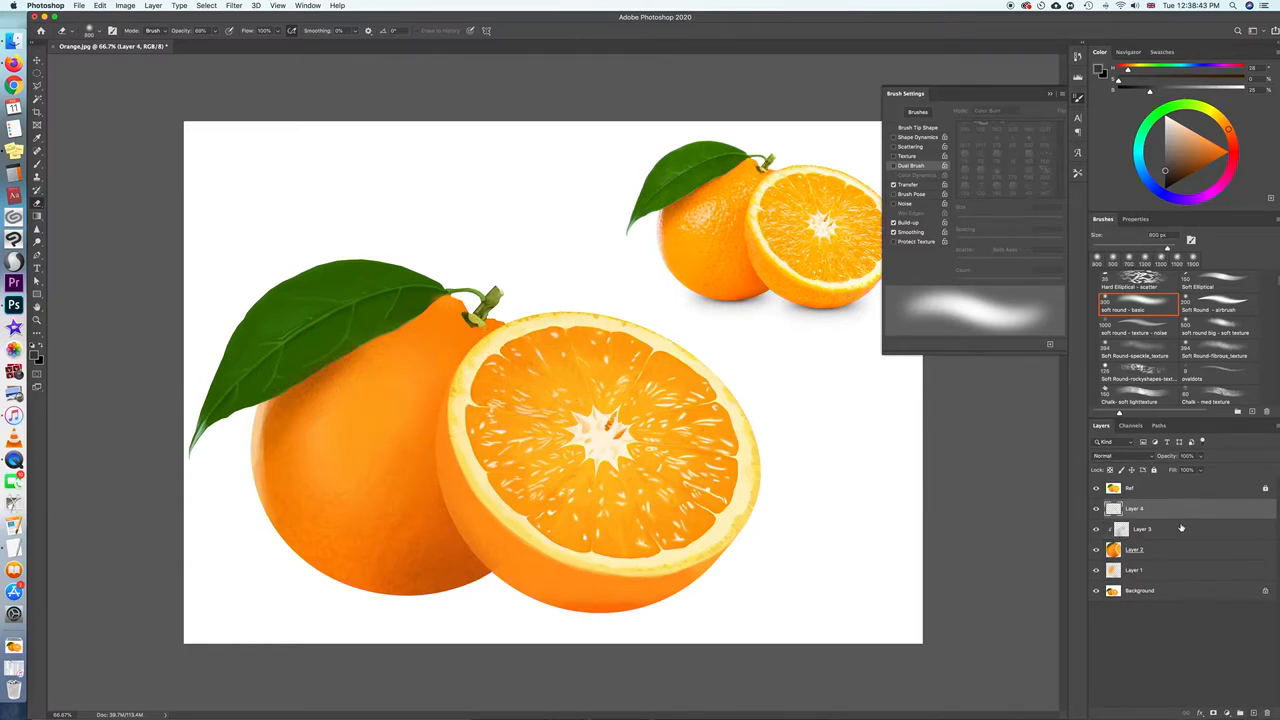
- Change Layer 4's blend mode to Overlay in the Layers panel
click(1120, 455)
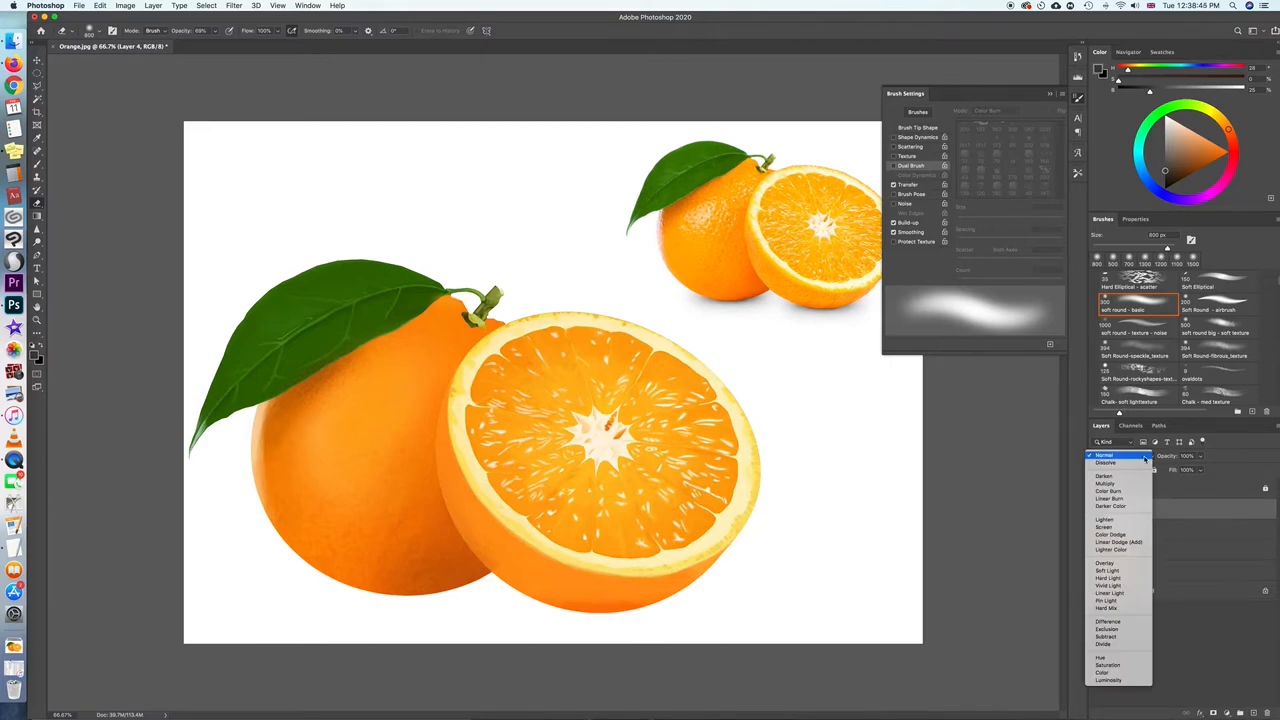
mouse_move(1105, 563)
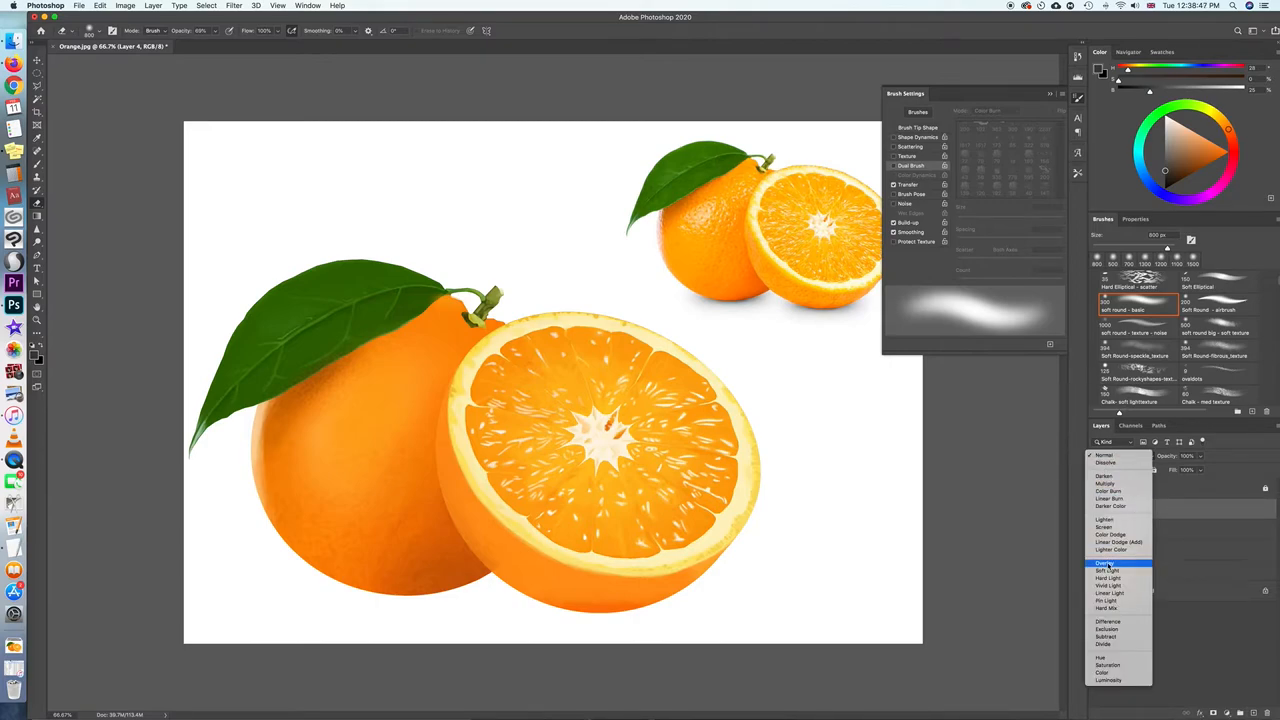
click(1105, 563)
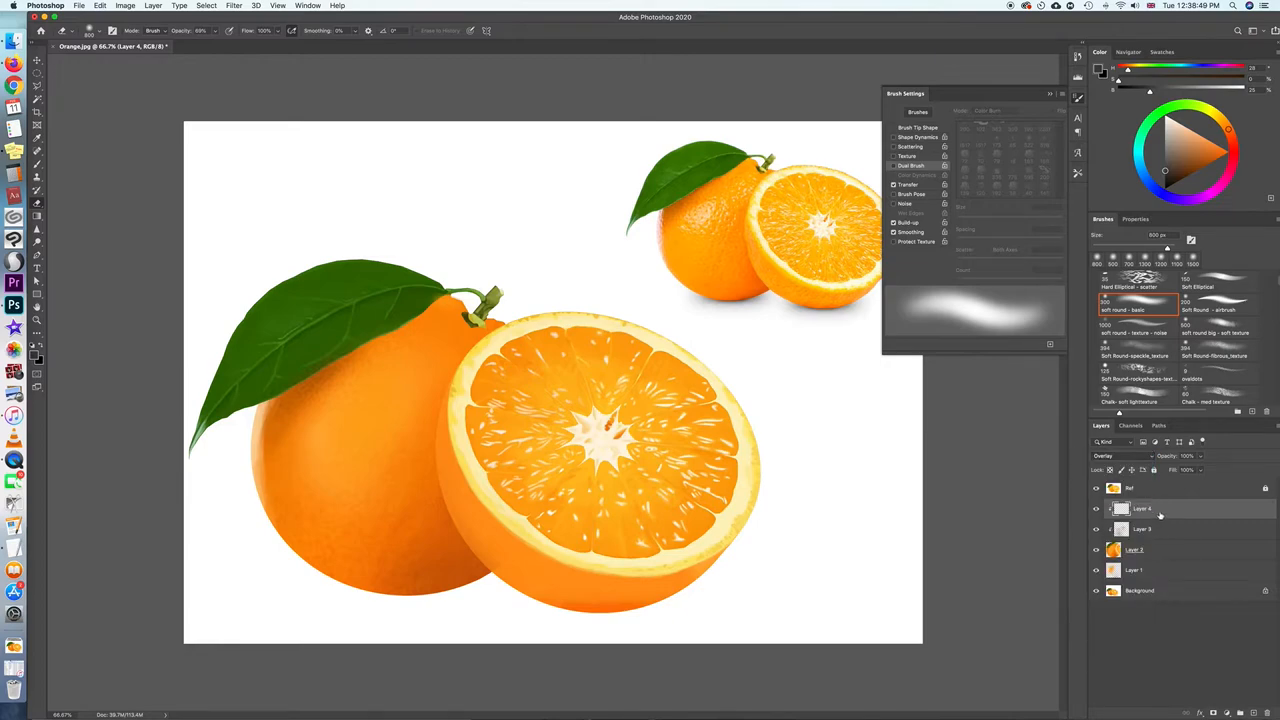
click(1120, 455)
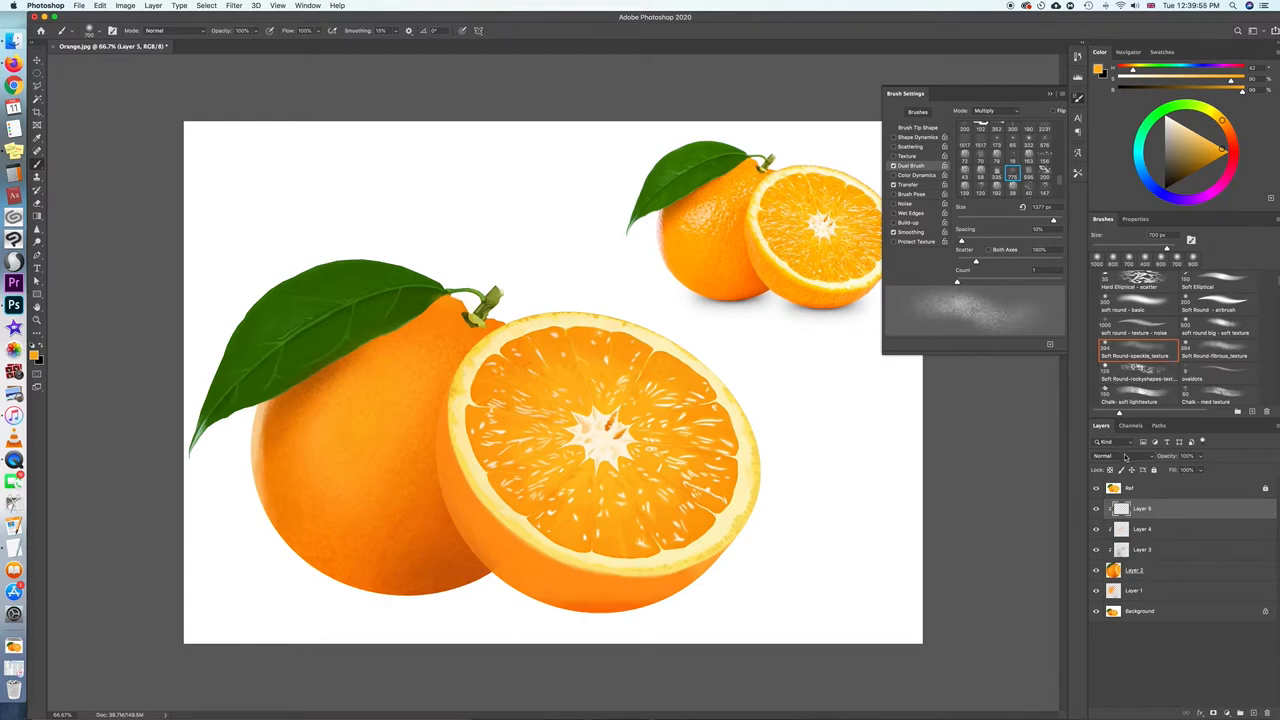
- Blend Layer 5 in Soft Light mode and scroll down the brush list
click(1118, 456)
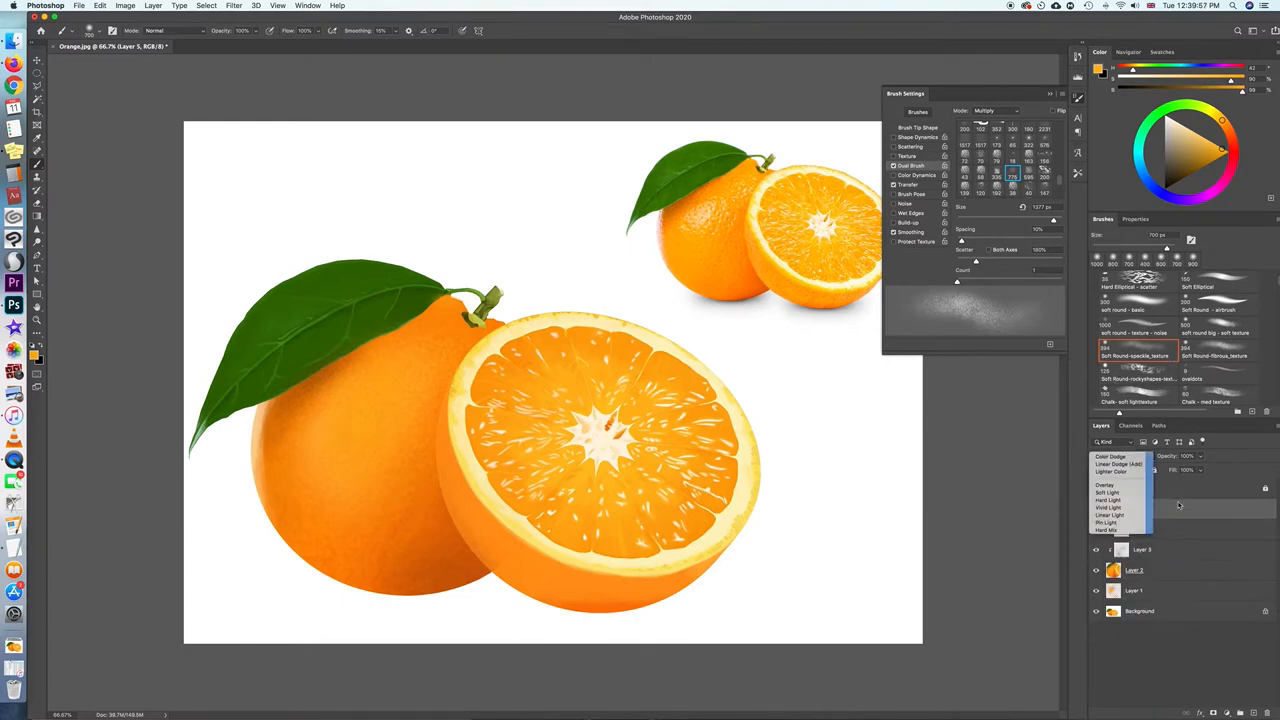
click(1107, 491)
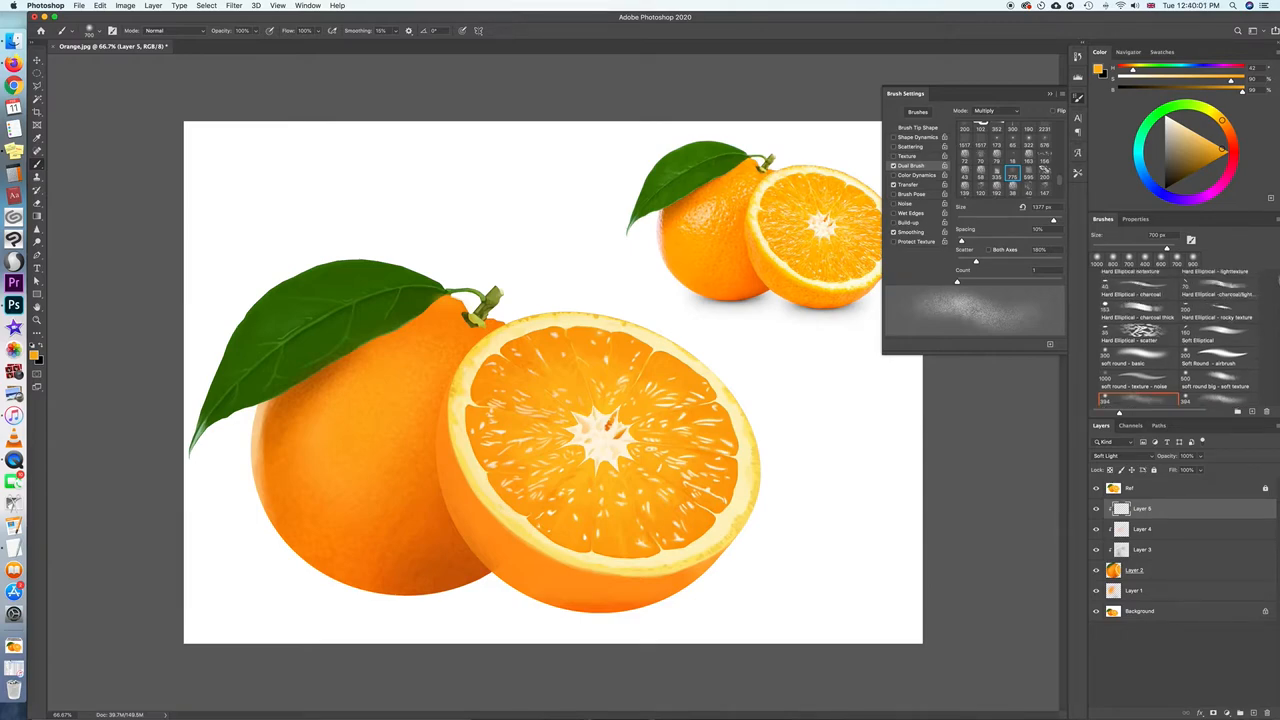
scroll(down, 3)
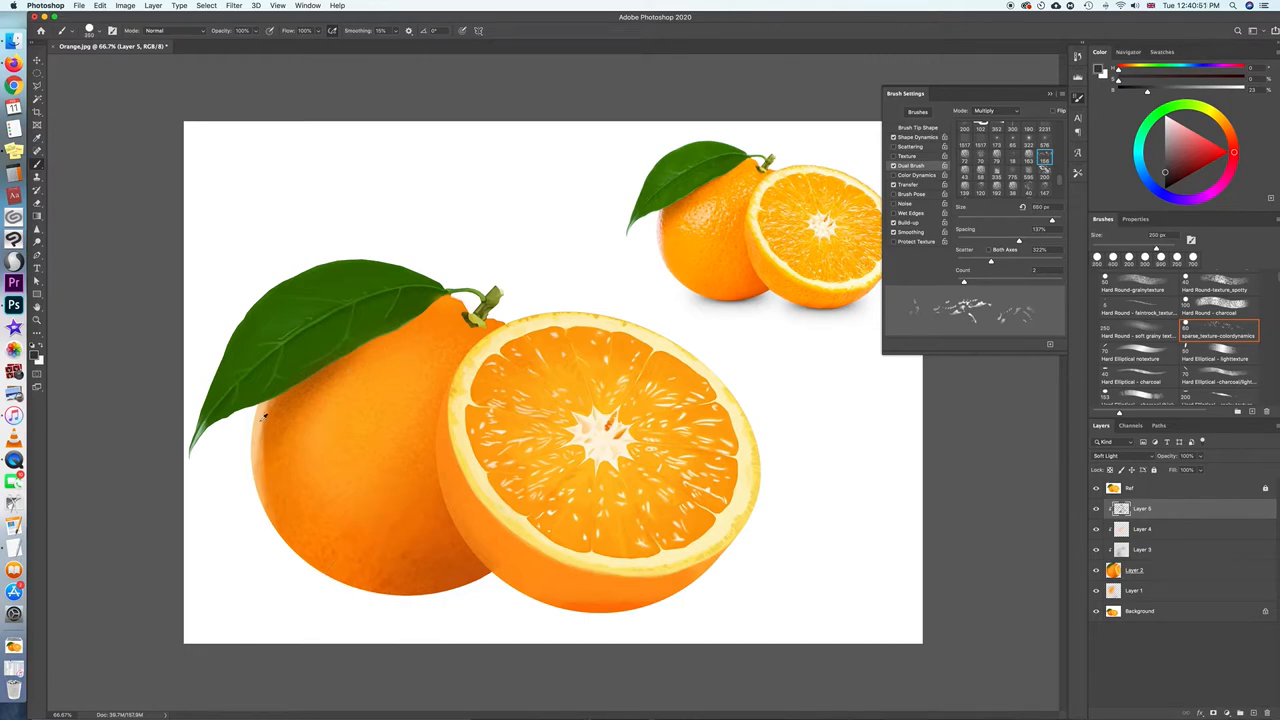
- Paint sparse-texture speckle strokes across the large orange's peel on Layer 5
drag(265, 415, 395, 385)
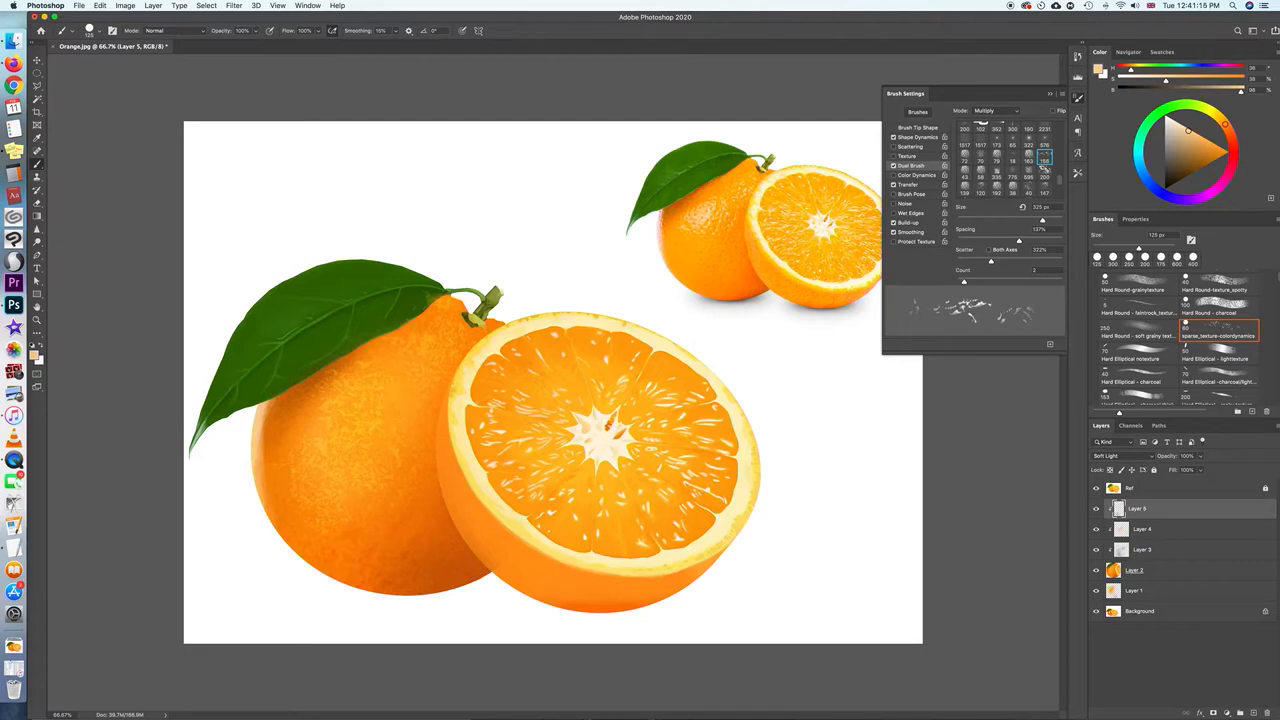
click(365, 414)
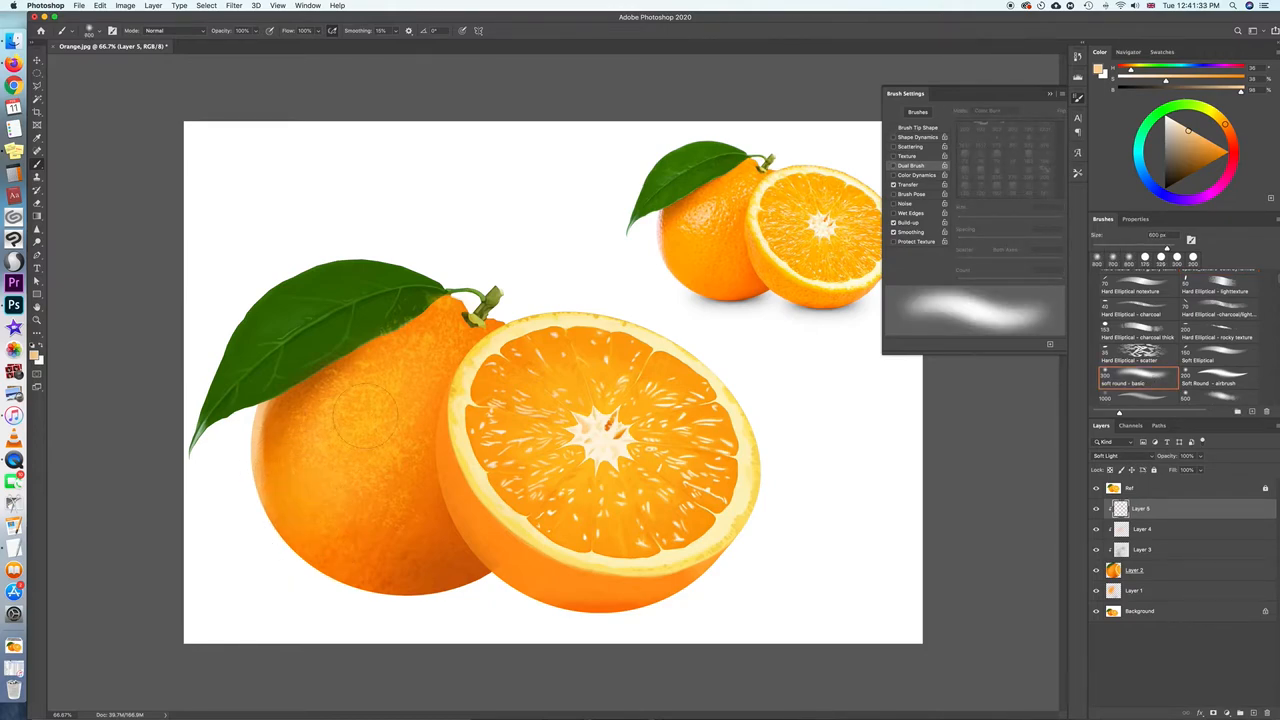
- Soften the speckled peel texture with the Soft Round basic brush
click(380, 425)
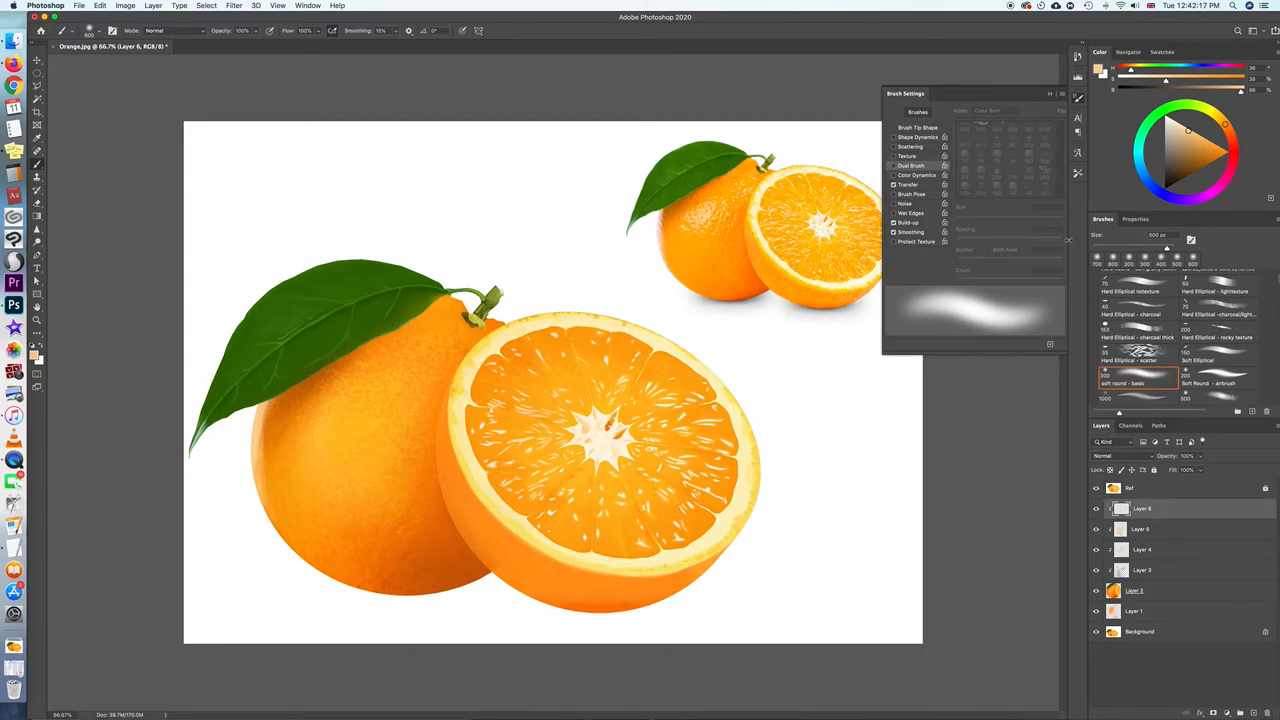
- Set Layer 6 to Soft Light and paint speckles onto the orange with the sparse-texture brush
click(1120, 455)
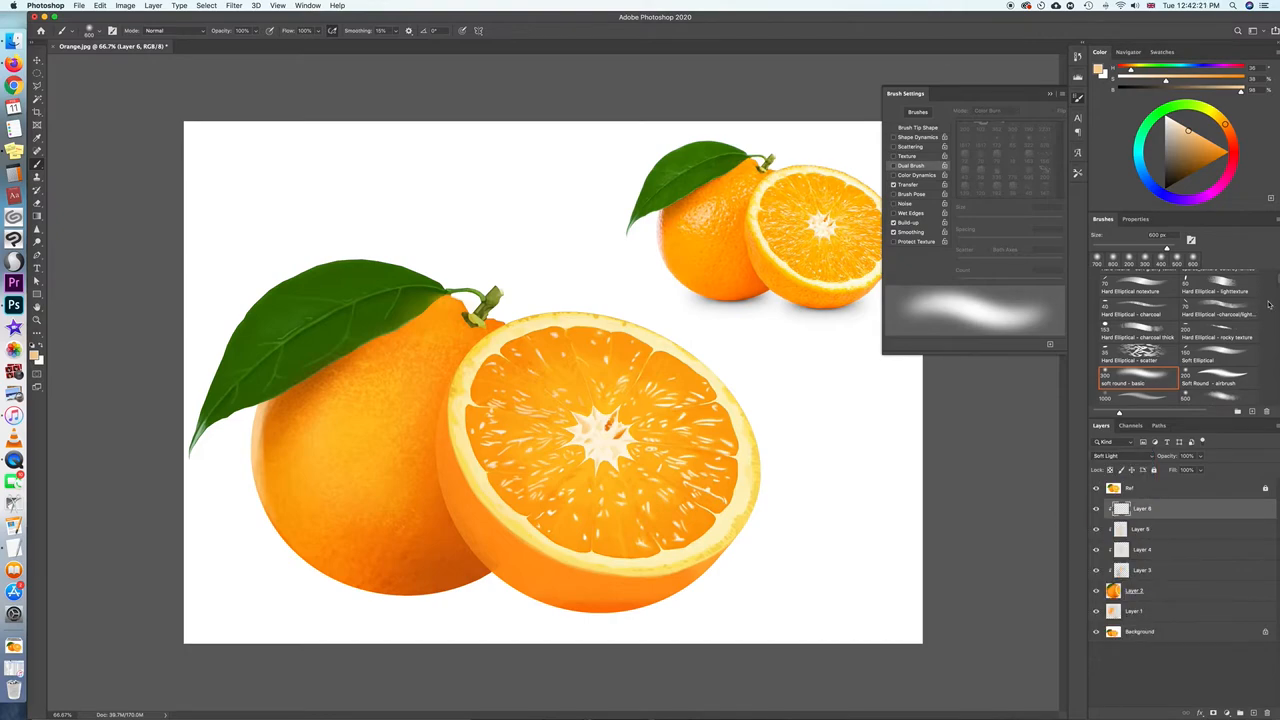
scroll(down, 3)
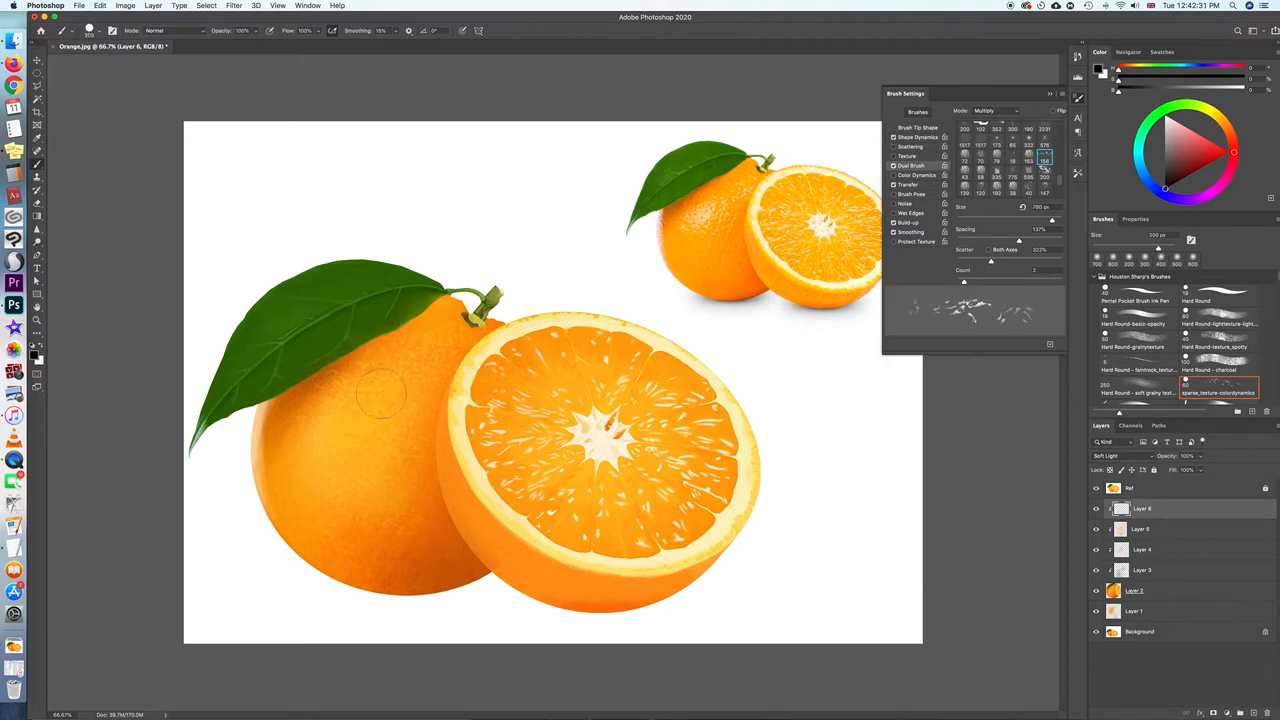
drag(385, 410, 360, 385)
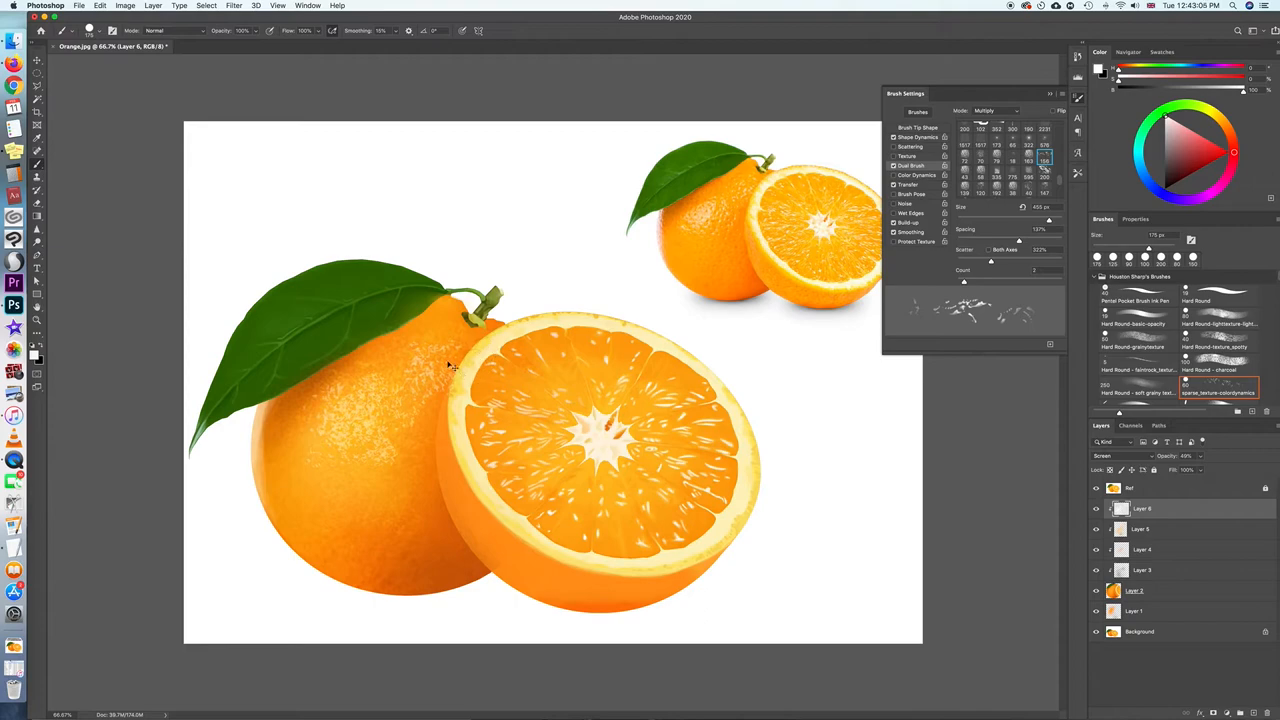
- Finish the white peel speckles on Layer 6, blended in Screen at 49% opacity
click(450, 365)
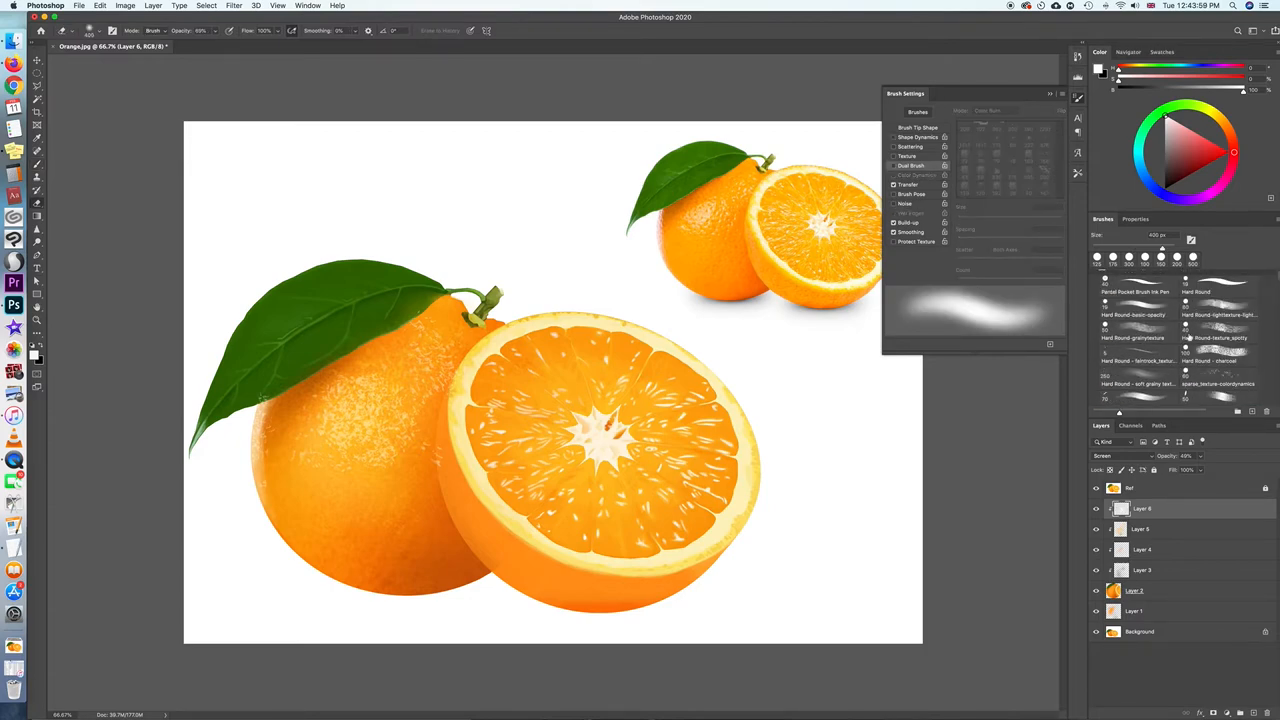
- Erase patches of the Layer 6 speckles with the Hard Round-texture_spotty eraser
click(1218, 333)
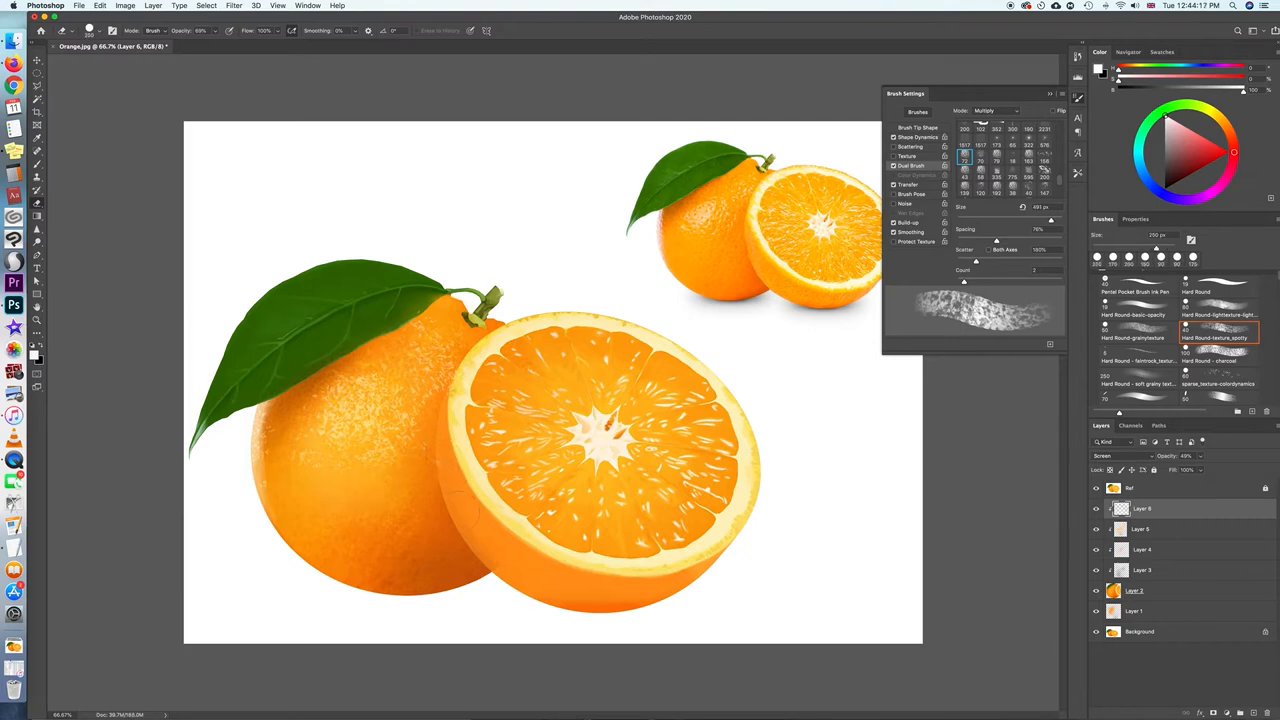
click(385, 386)
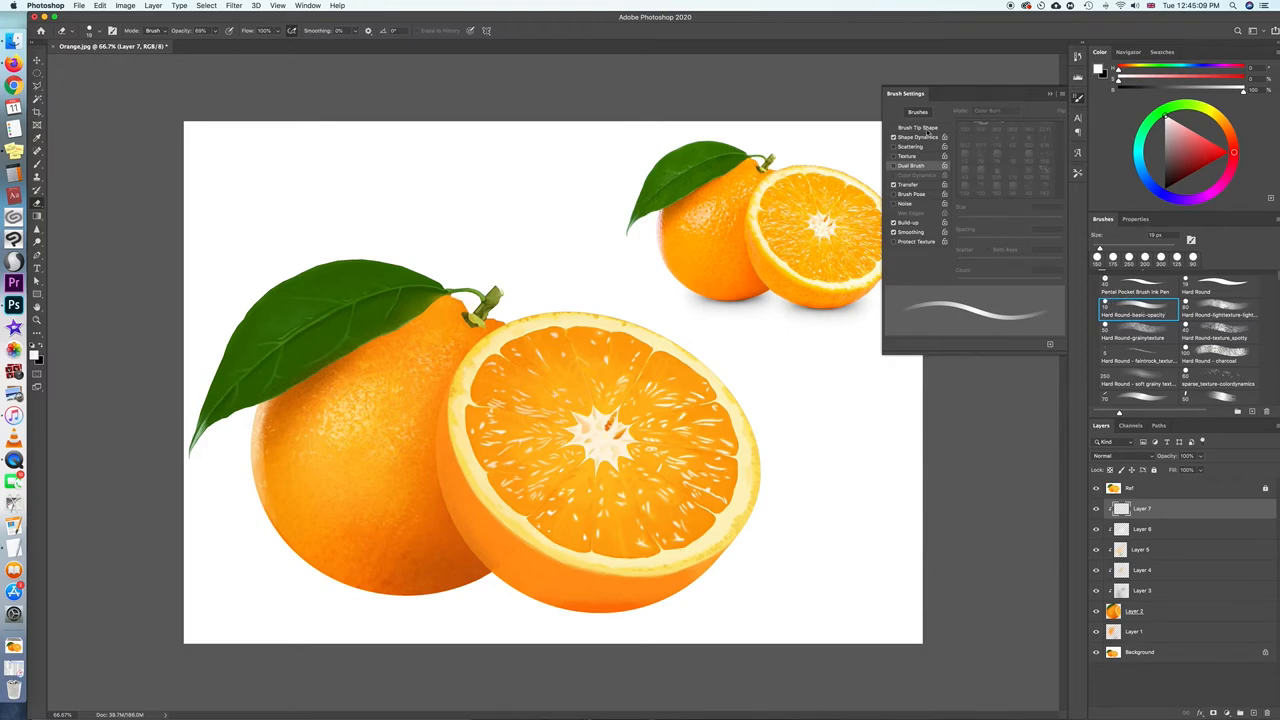
- Show Brush Tip Shape settings for a 10 px brush in pale yellow-orange
click(918, 128)
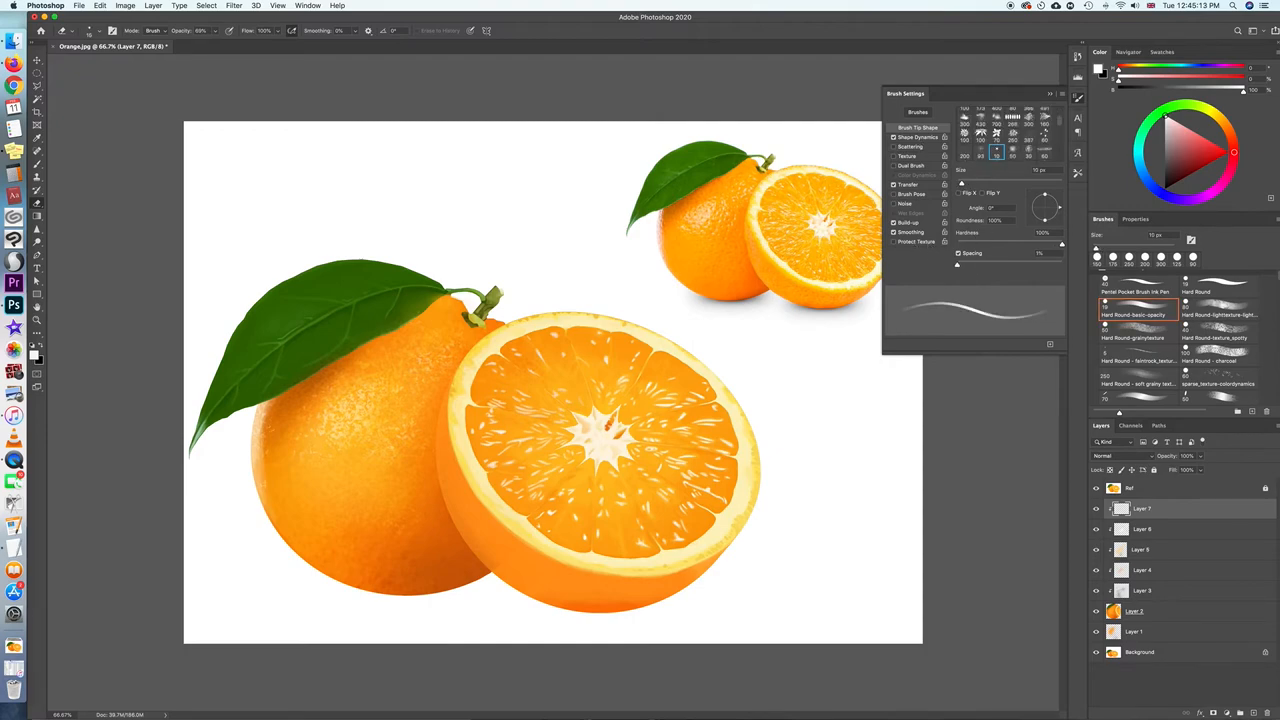
click(981, 113)
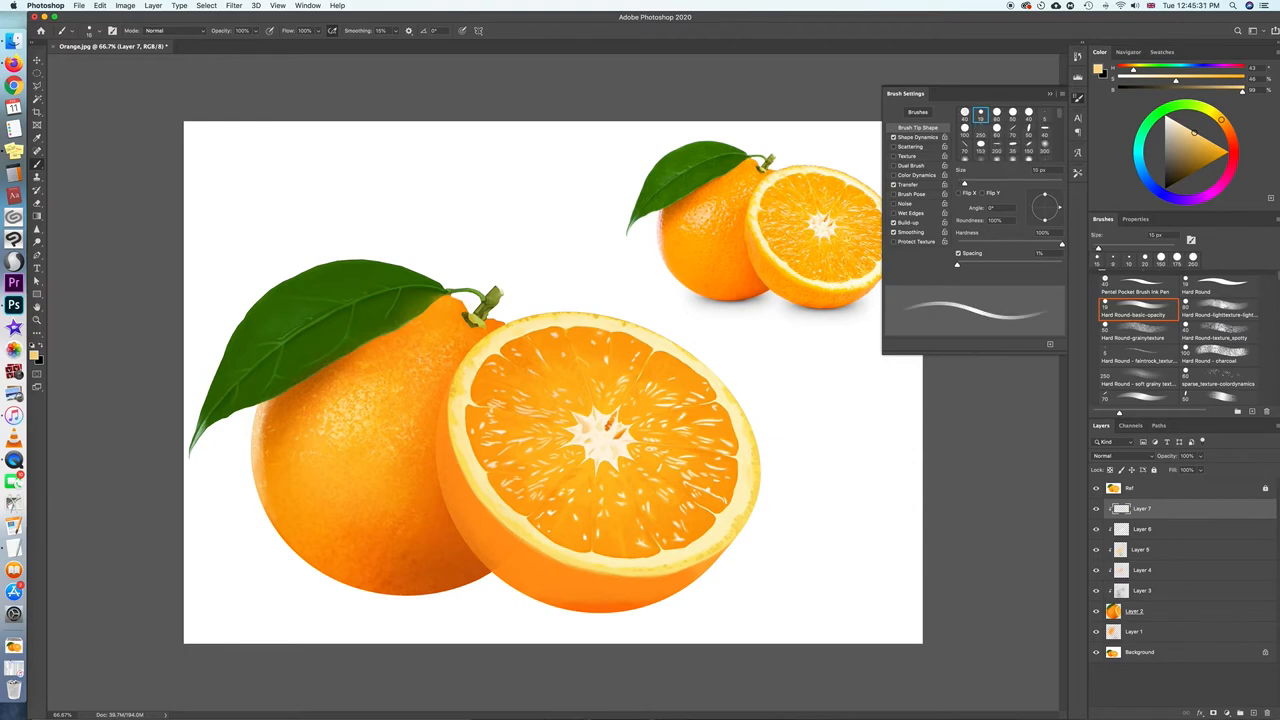
- Pick a textured brush tip and dab small pale speckles onto the orange peel on Layer 7
click(981, 155)
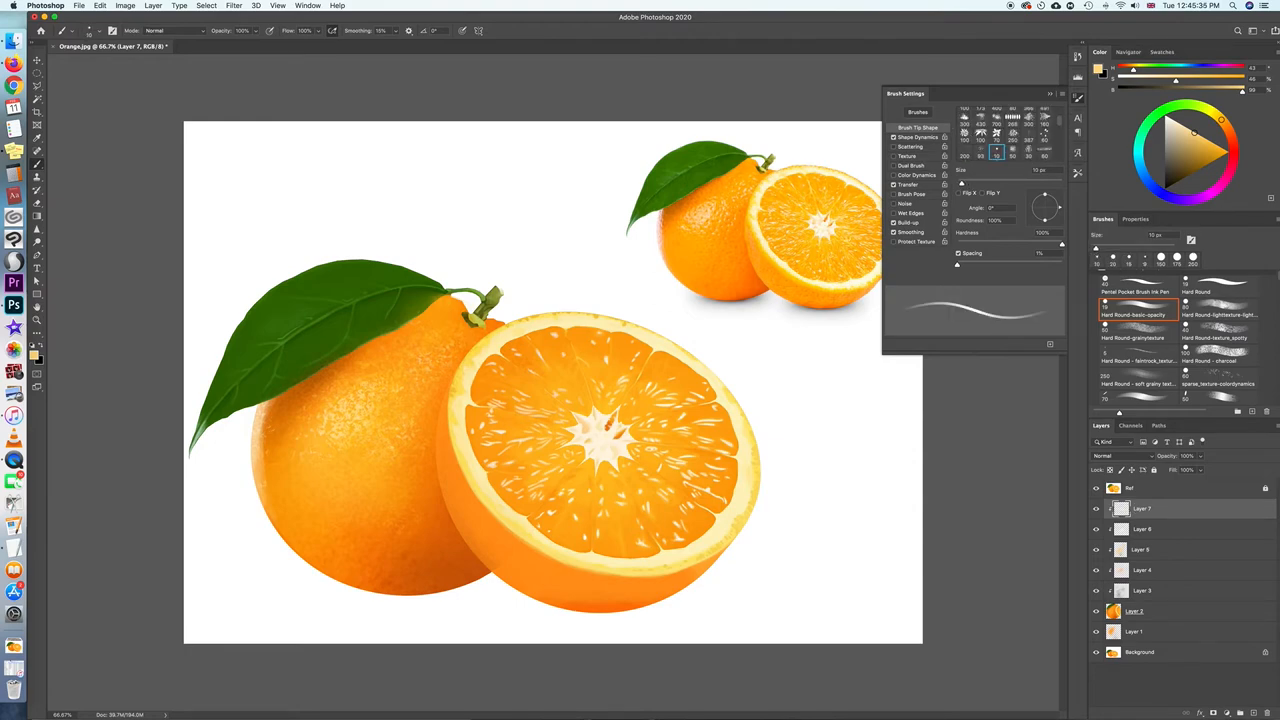
click(980, 112)
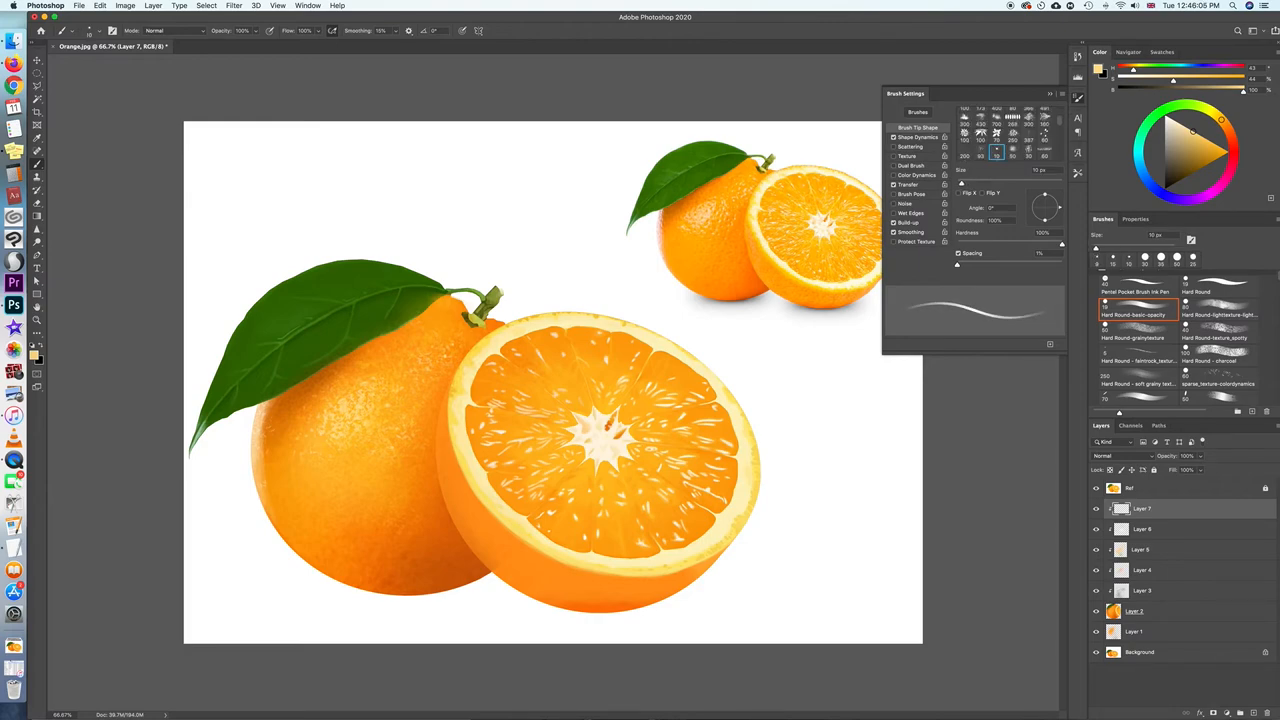
click(980, 112)
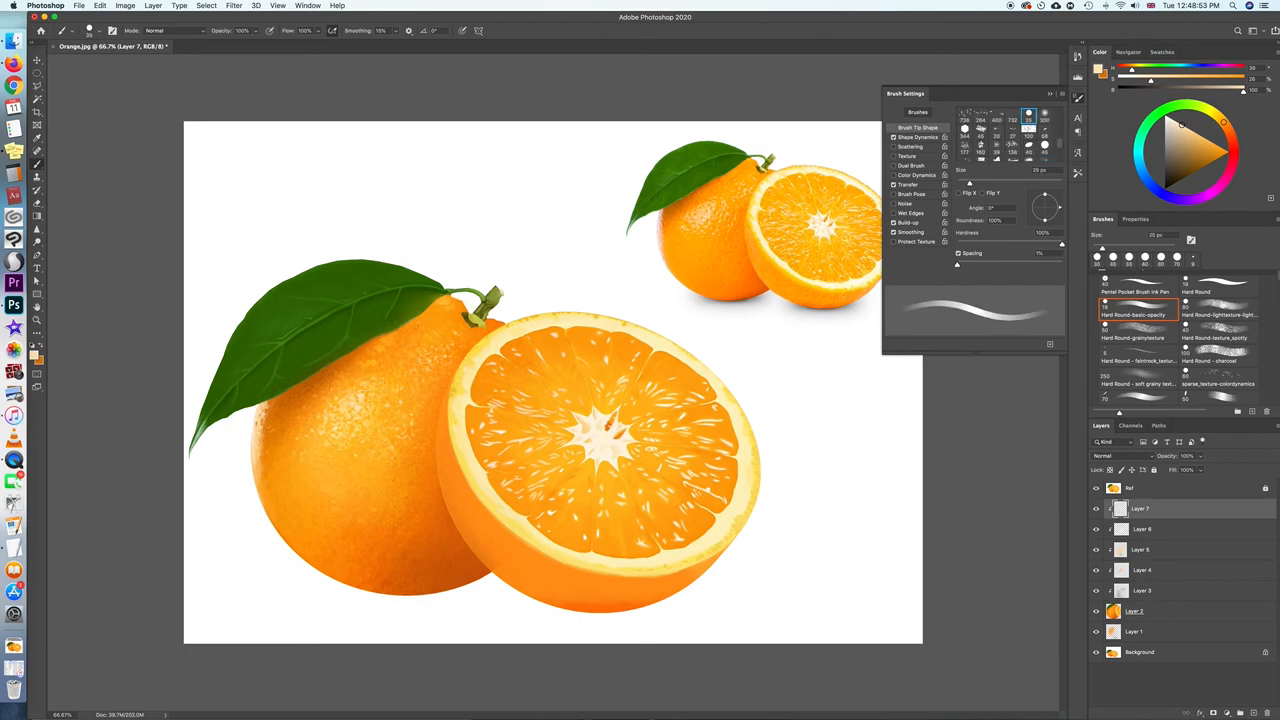
- Switch to a larger brush tip, about 45 px, for soft pale-orange peel highlights
click(981, 113)
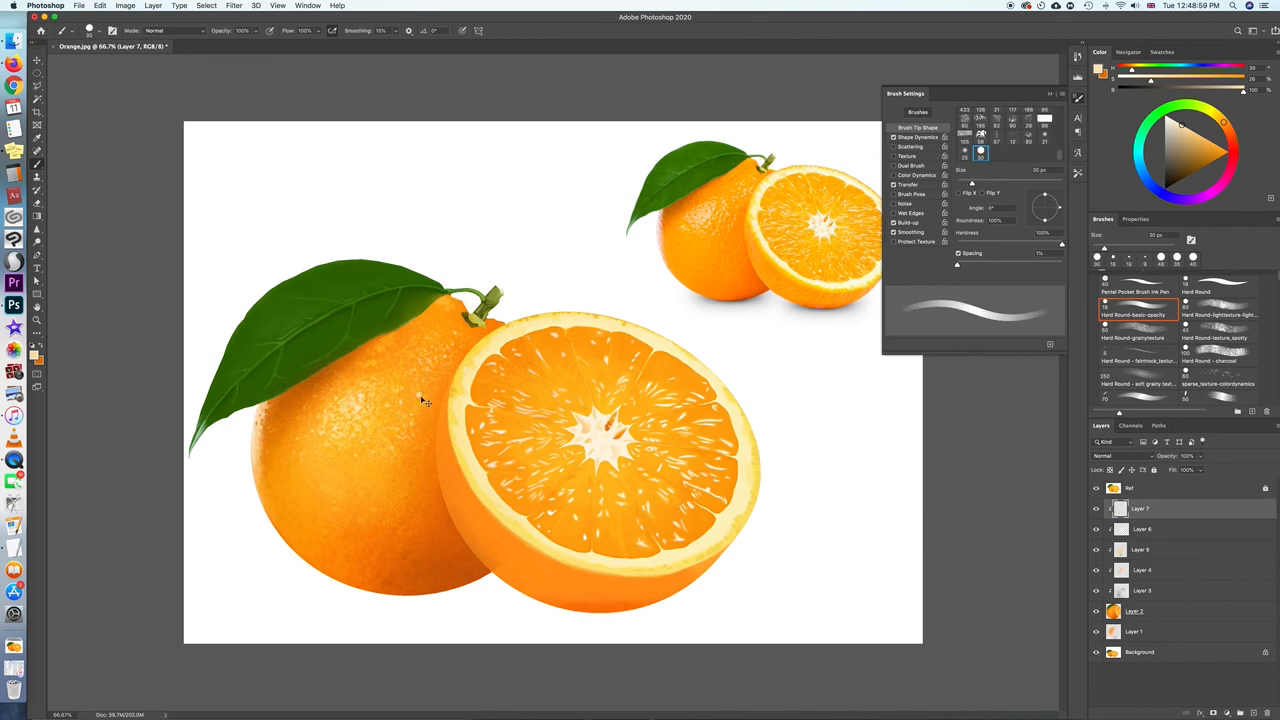
click(981, 113)
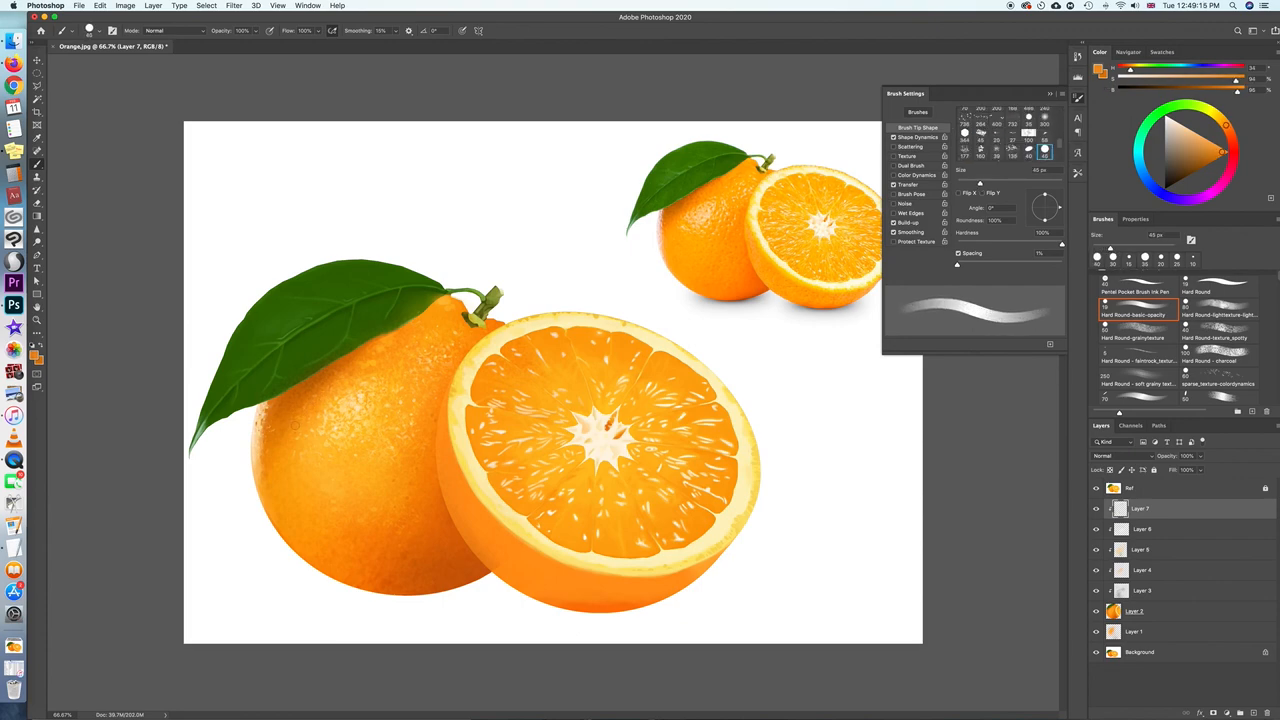
- Paint deeper orange mid-tones on the peel, then switch to a small eraser at 69%
click(981, 113)
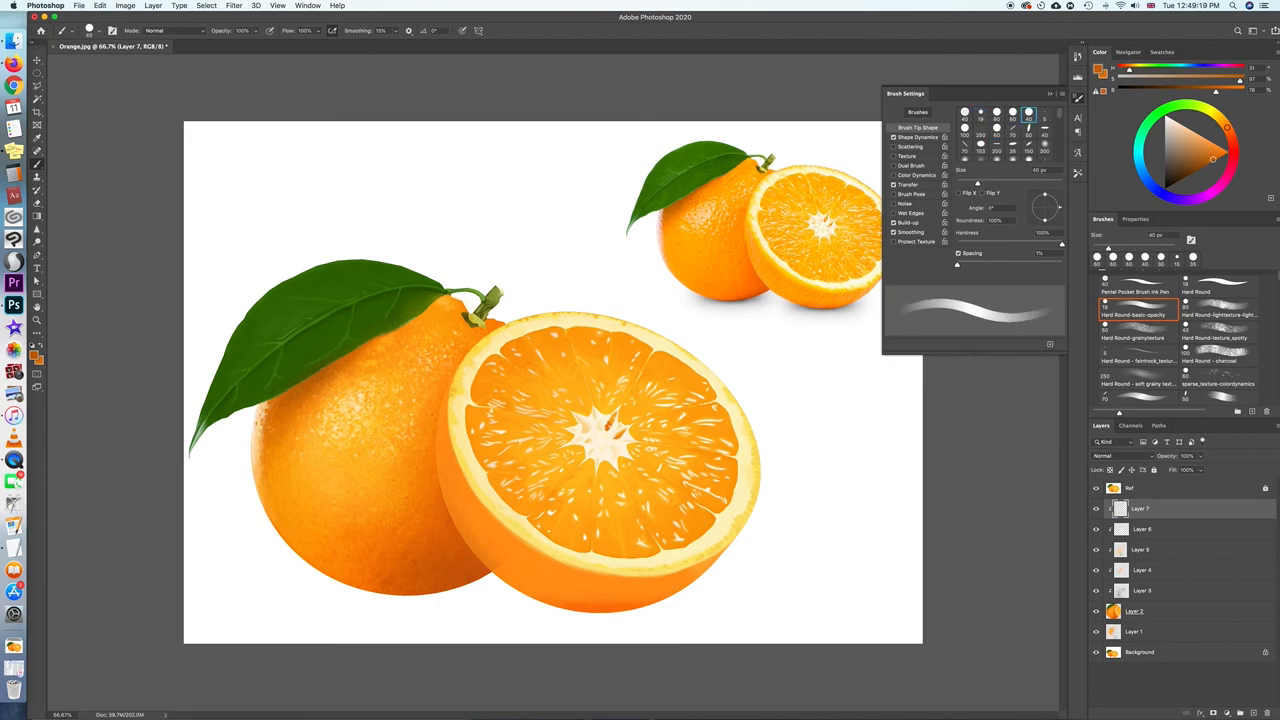
click(980, 112)
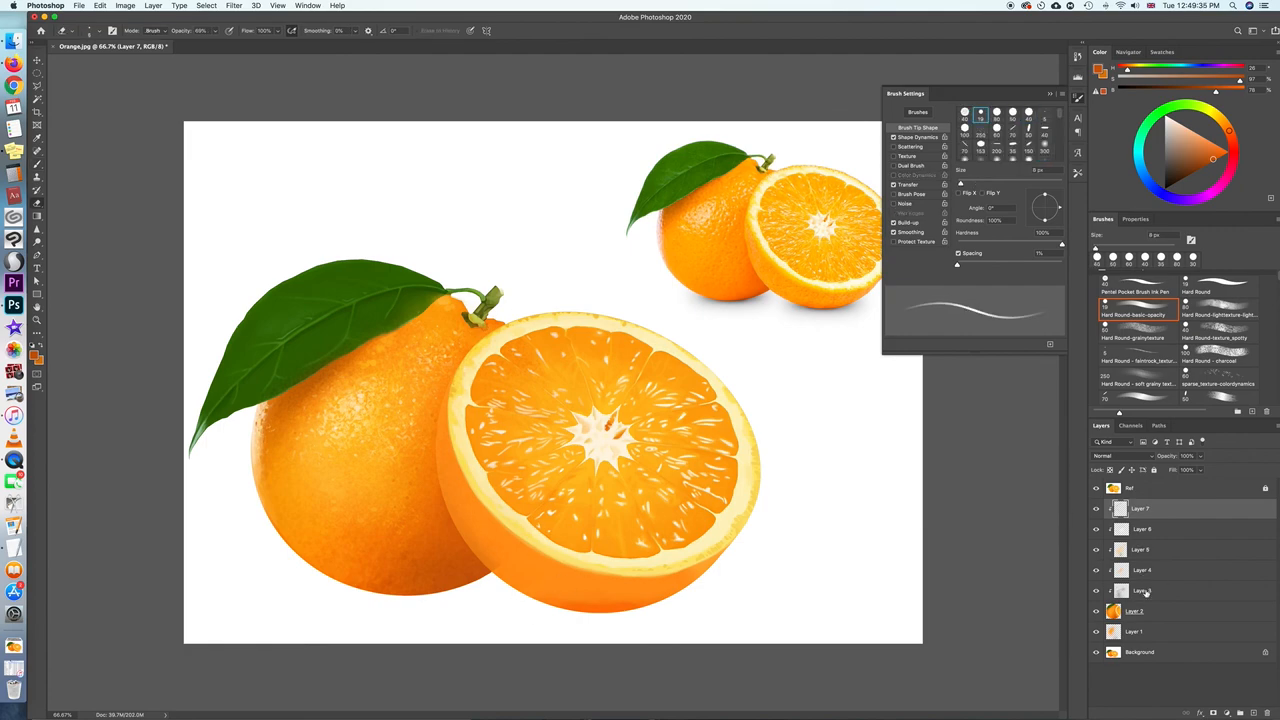
- Select Layer 2 in the Layers panel as the working layer
click(1140, 611)
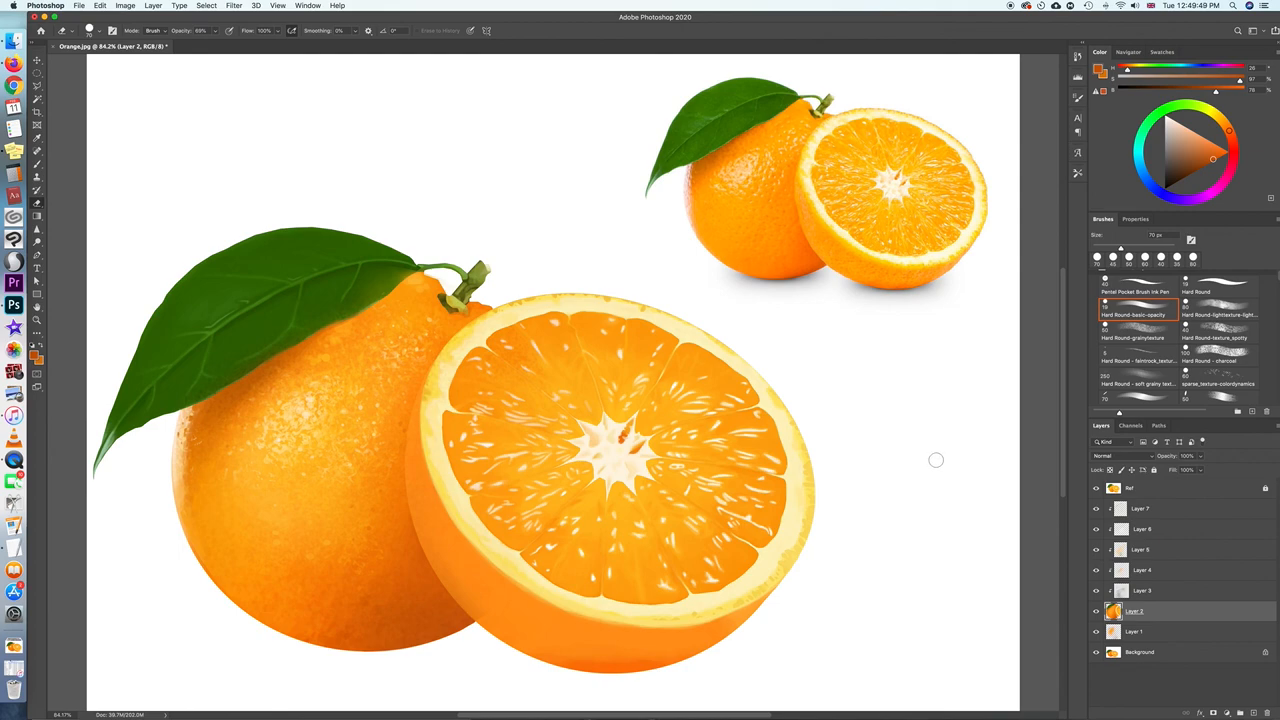
mouse_move(1155, 368)
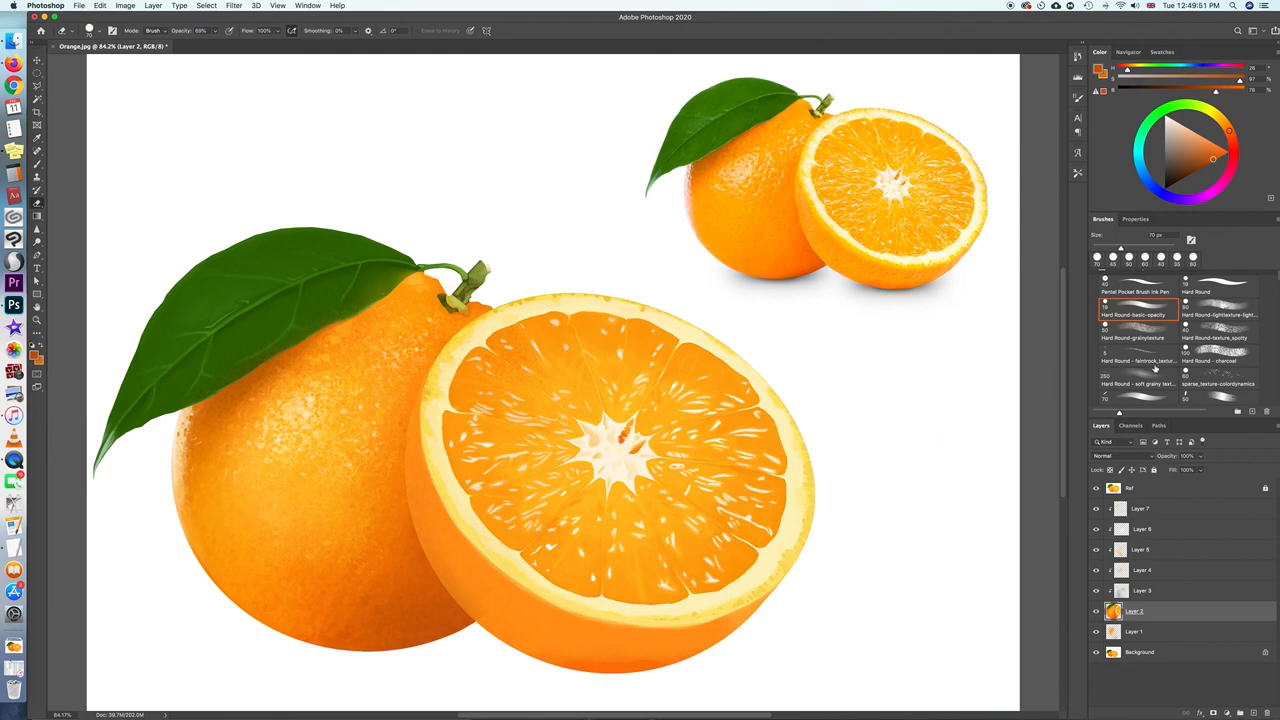